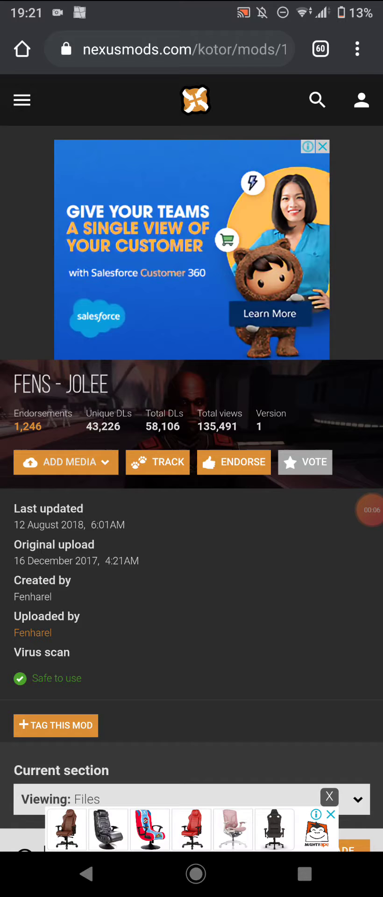
# - Scroll the FENS - JOLEE mod page down to Main Files and Manual Download
pyautogui.scroll(-3)
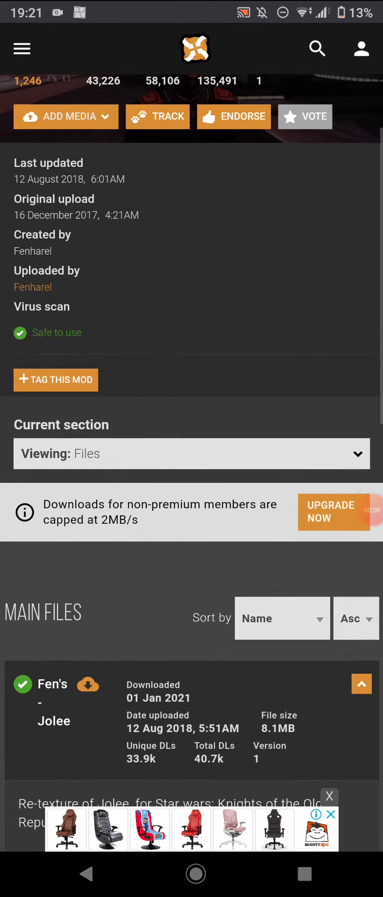
pyautogui.scroll(-3)
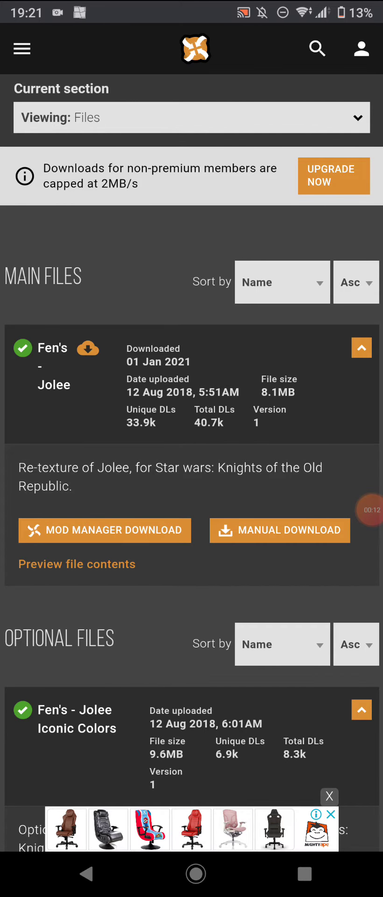
pyautogui.scroll(-3)
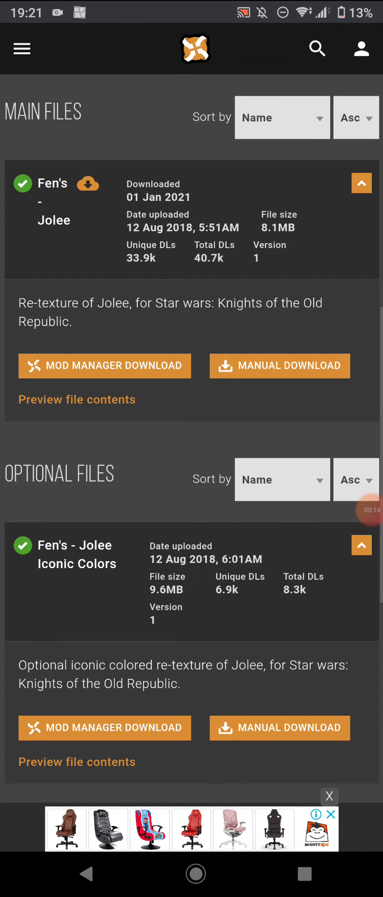
pyautogui.scroll(-3)
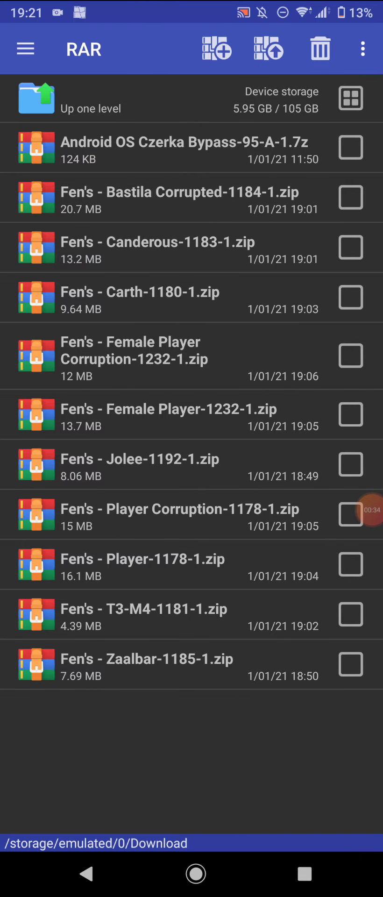
# - Open Fen's - Jolee-1192-1.zip and select its Fens - Jolee folder for extraction
pyautogui.click(140, 464)
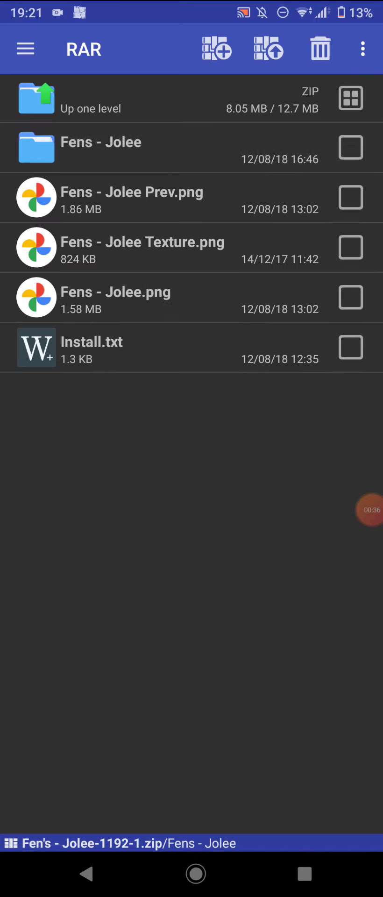
pyautogui.click(100, 142)
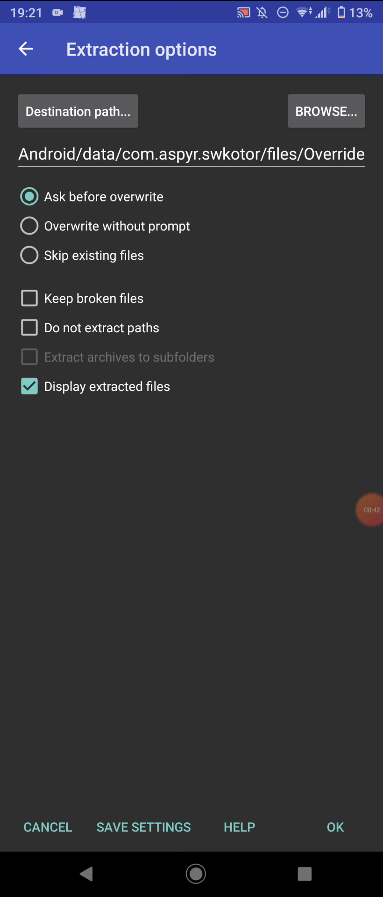
# - Confirm extraction to Android/data/com.aspyr.swkotor/files/Override
pyautogui.click(335, 827)
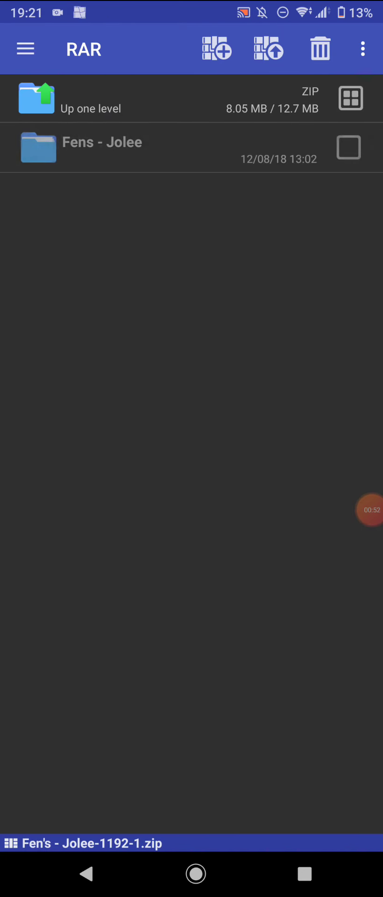
# - Go back to Downloads and delete Fen's - Jolee-1192-1.zip, confirming with YES
pyautogui.click(37, 97)
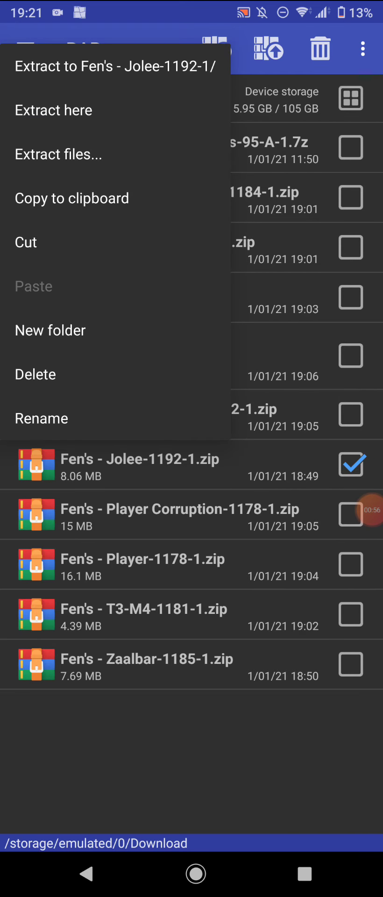
pyautogui.click(34, 374)
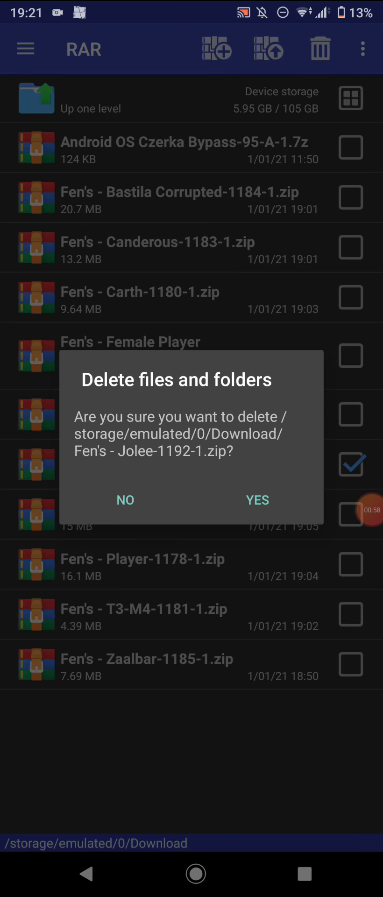
pyautogui.click(257, 500)
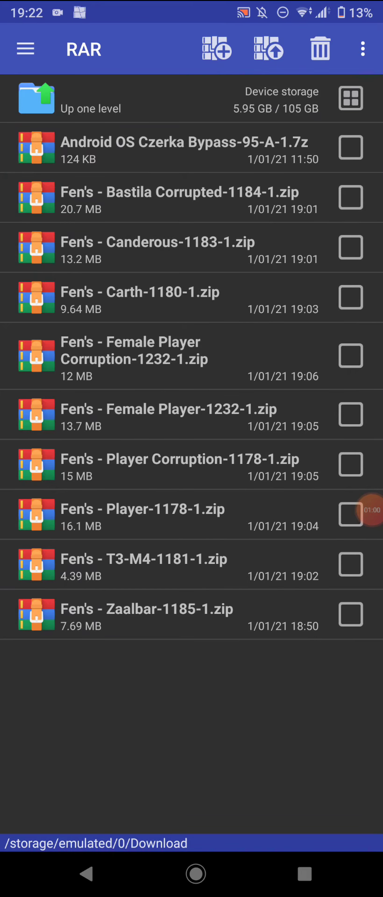